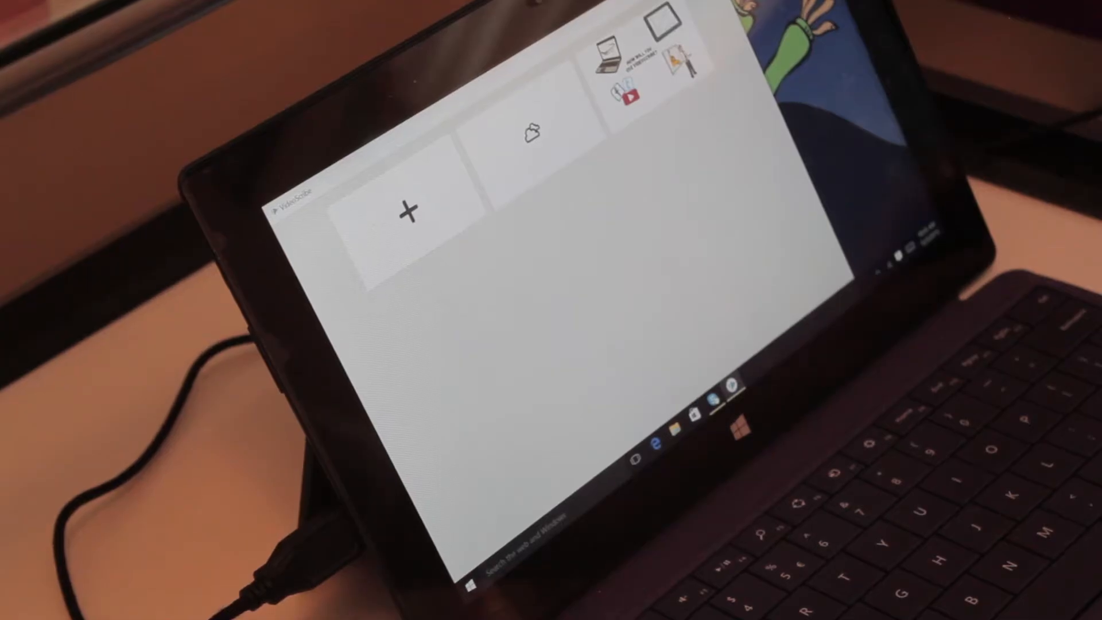
- Create a new blank project and add an image to show its line-drawing style options
click(405, 211)
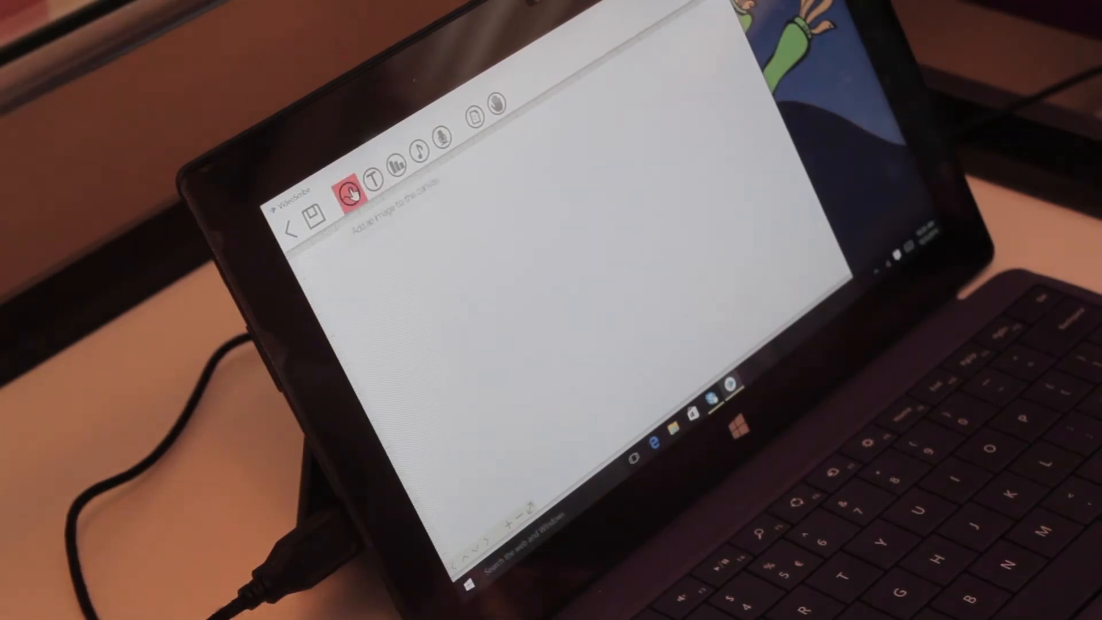
click(348, 192)
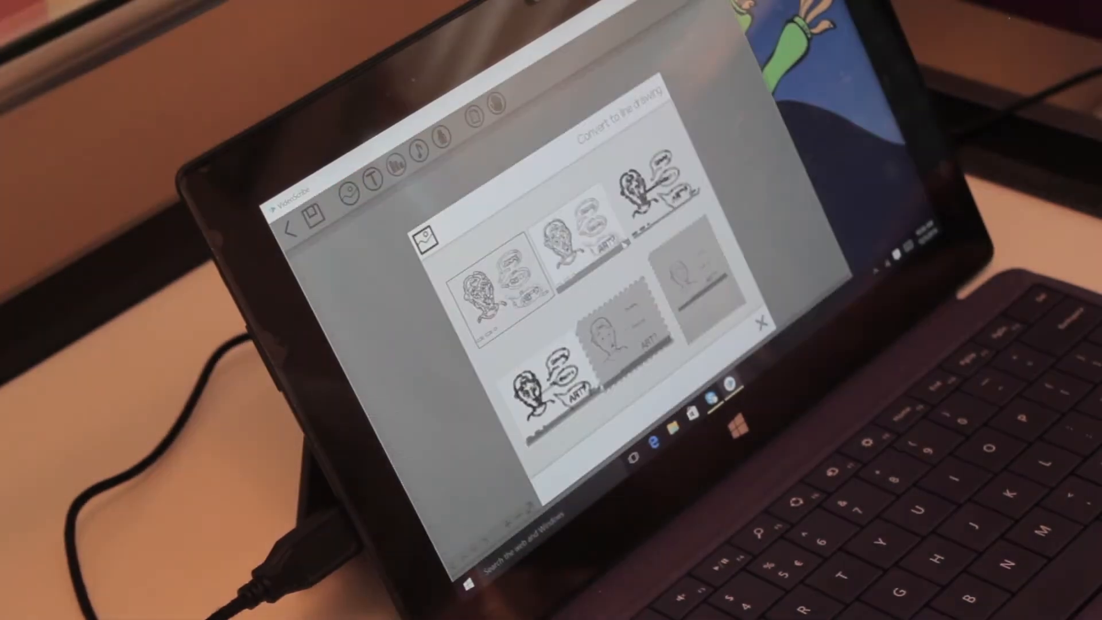